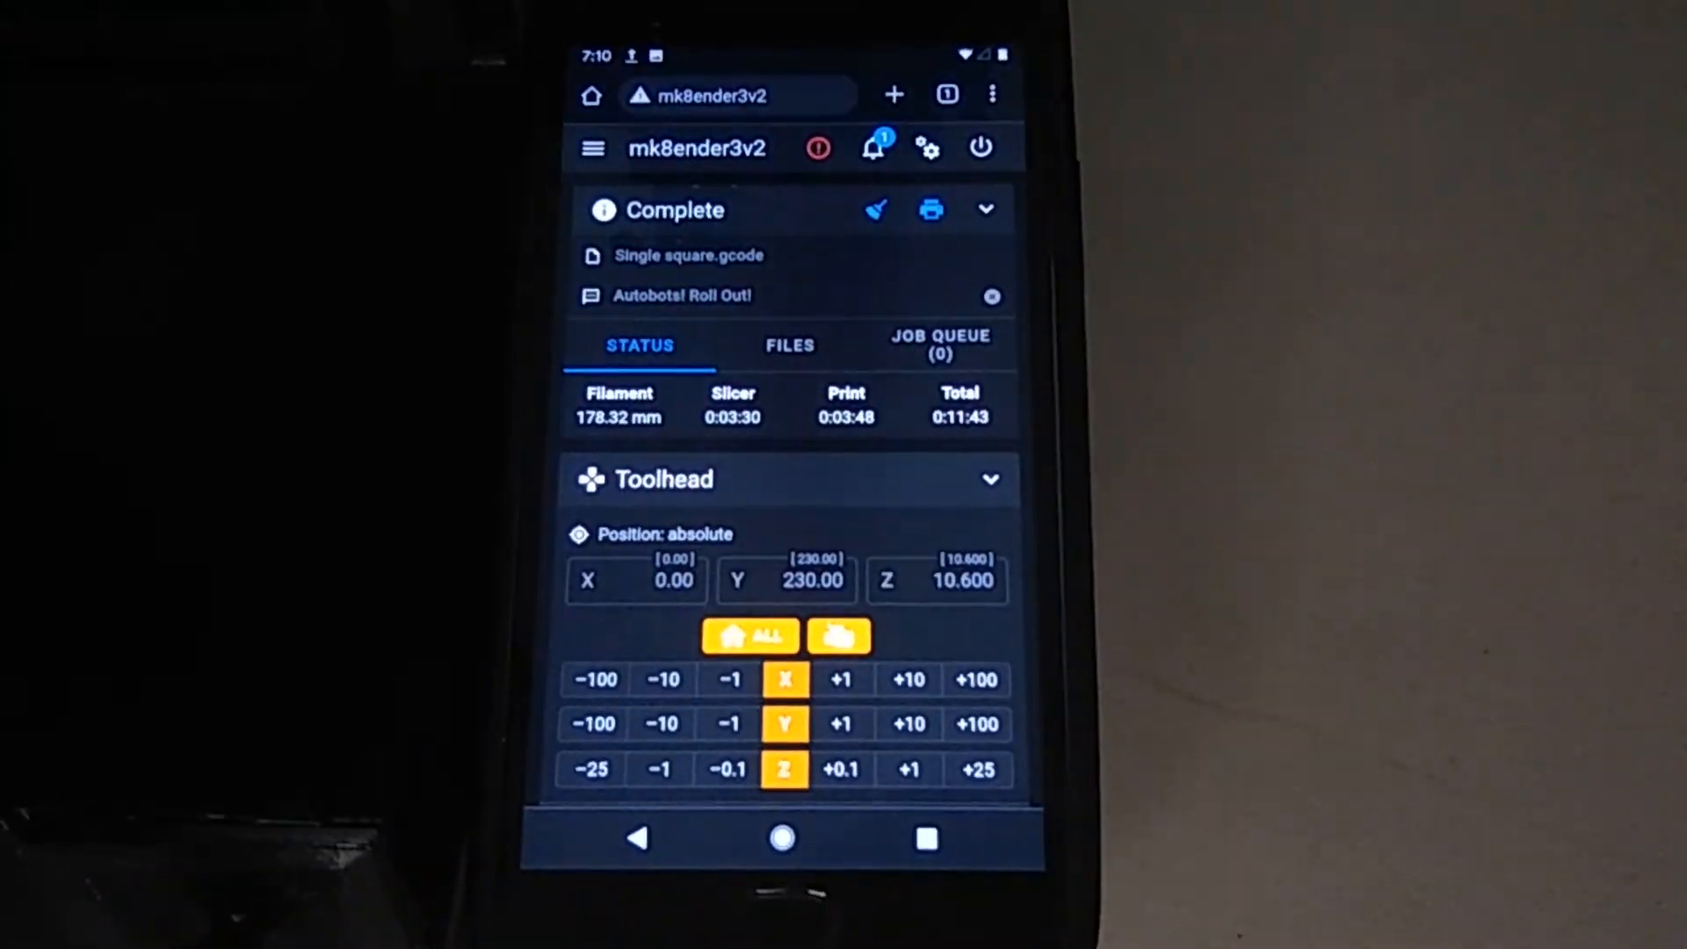
{"action": "scroll", "scroll_direction": "down", "scroll_amount": 3}
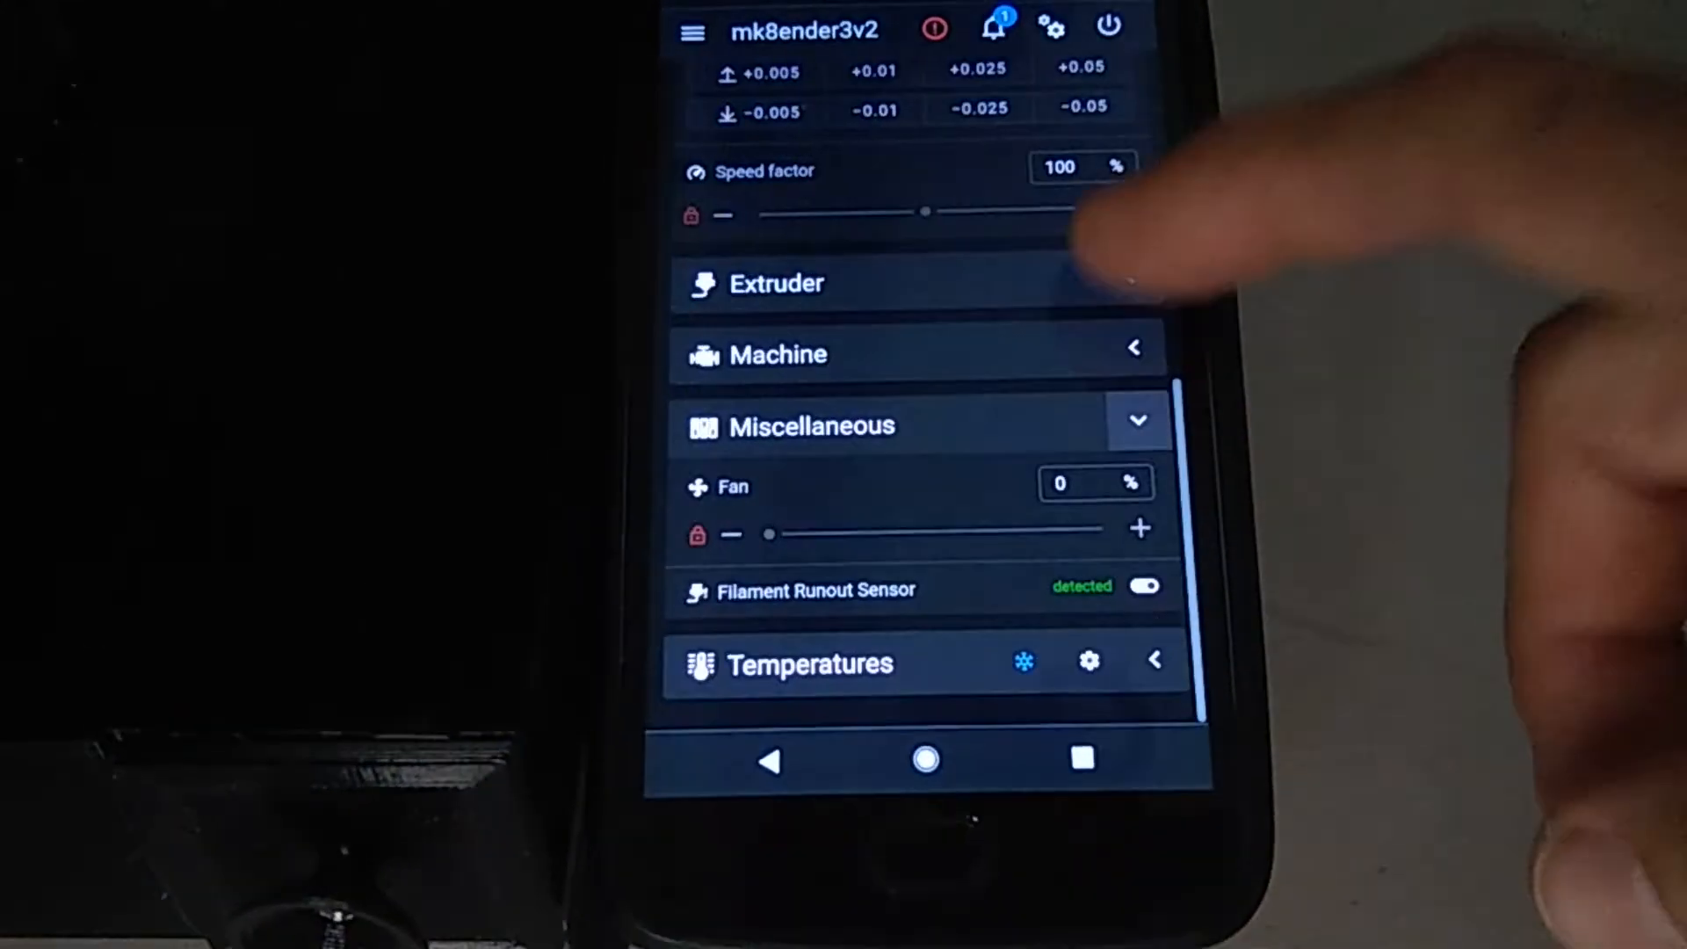